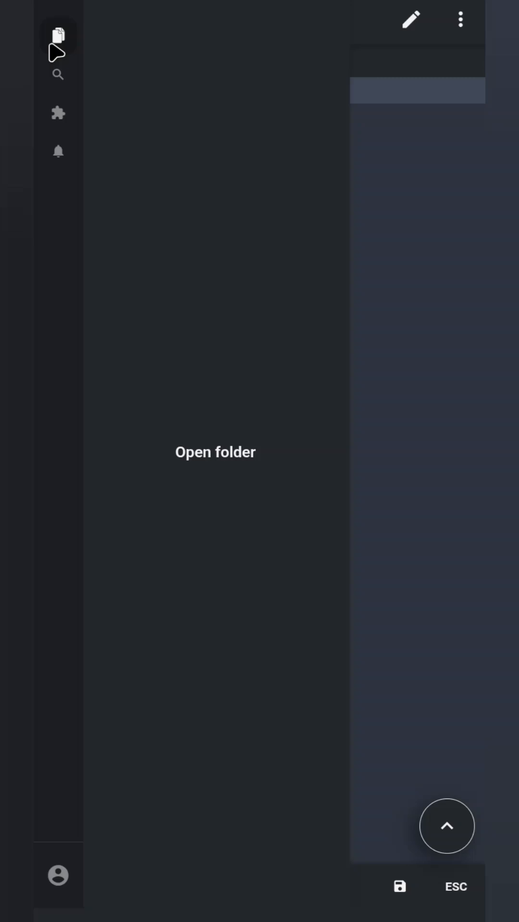
{"action": "mouse_move", "coordinate": [111, 86]}
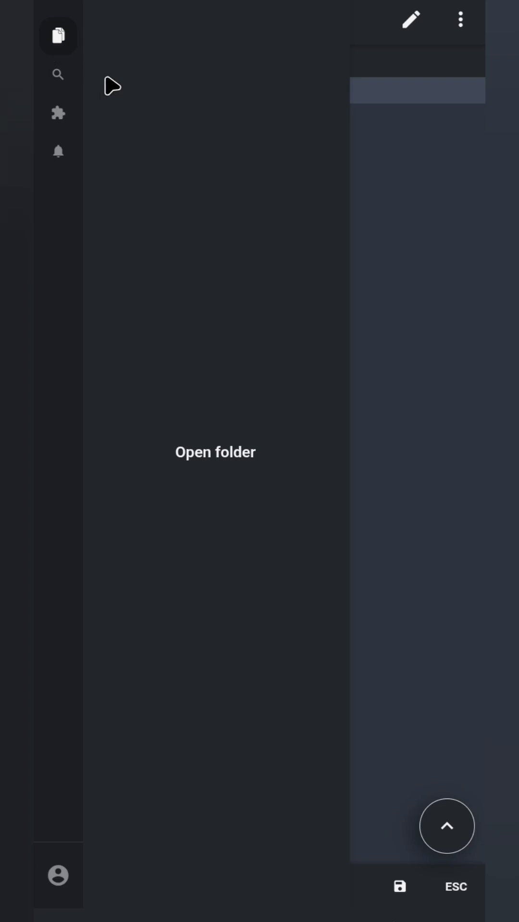
{"action": "mouse_move", "coordinate": [213, 461]}
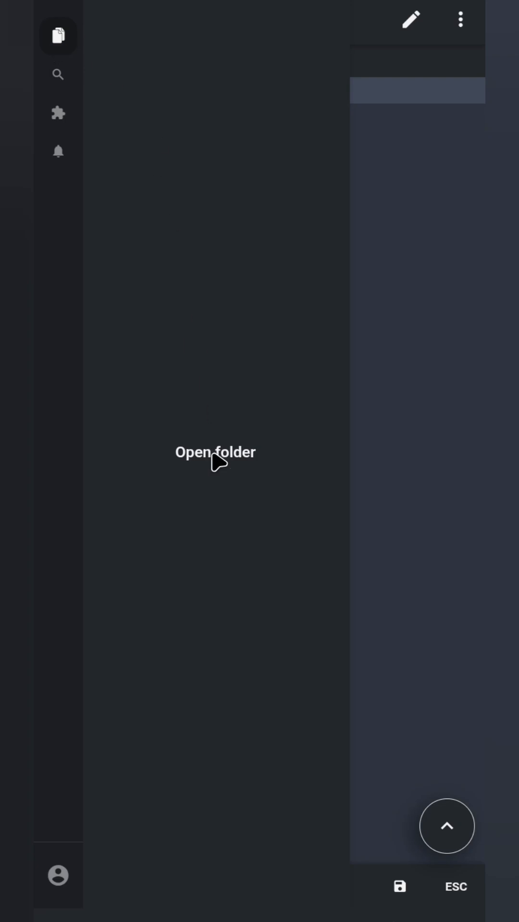
{"action": "mouse_move", "coordinate": [211, 422]}
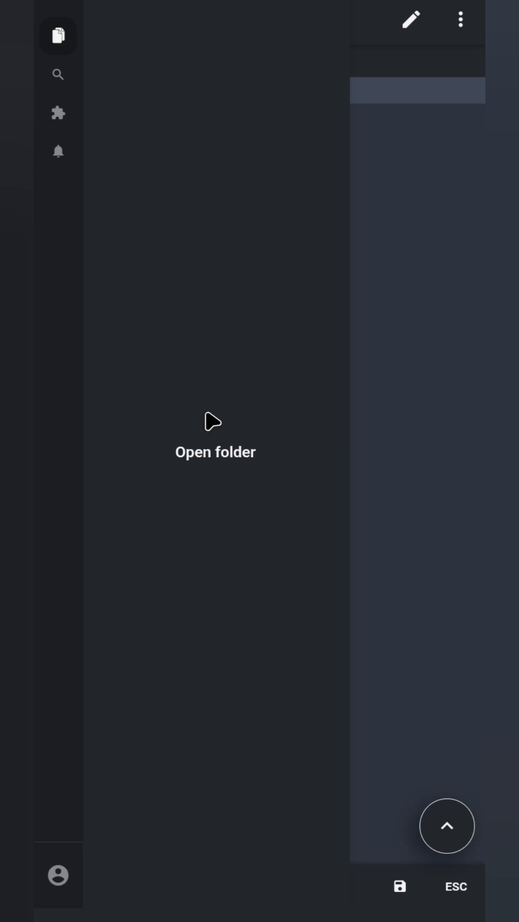
Browse the Search, Plugins and Notifications panels, return to Files and start adding a storage location.
{"action": "left_click", "coordinate": [58, 74]}
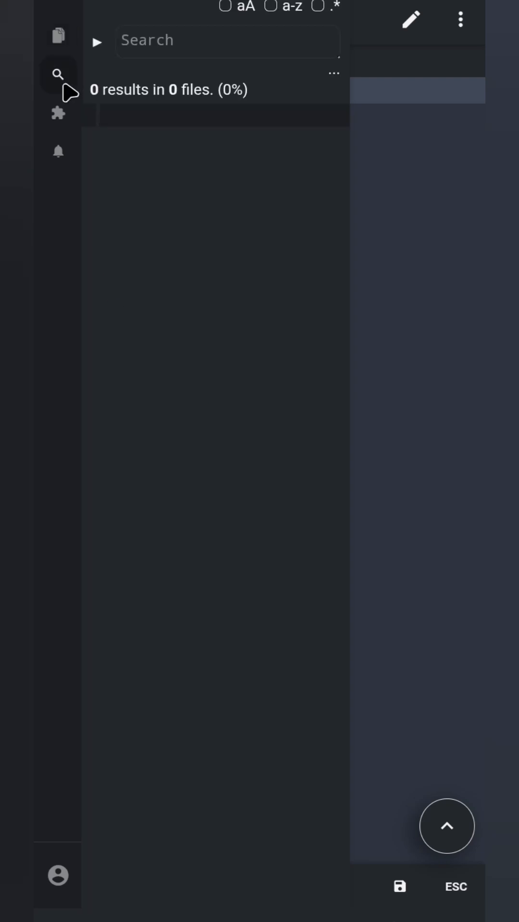
{"action": "mouse_move", "coordinate": [75, 115]}
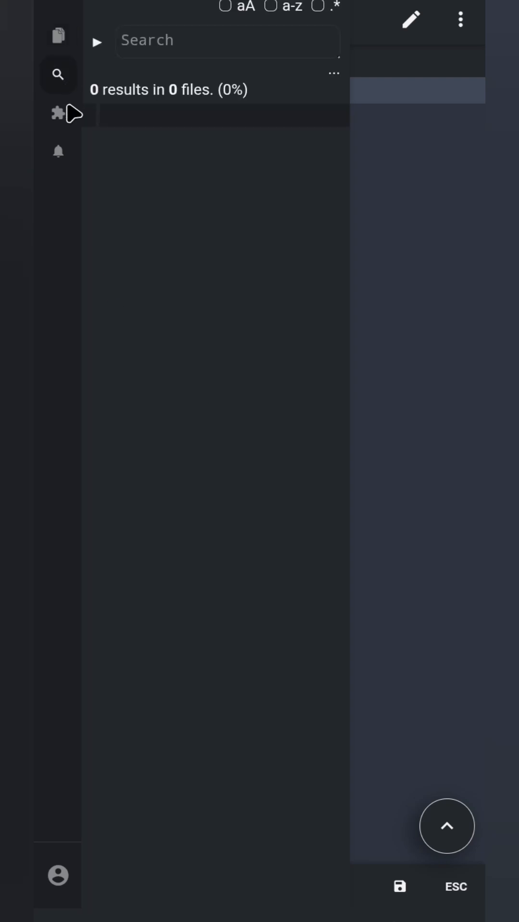
{"action": "left_click", "coordinate": [57, 113]}
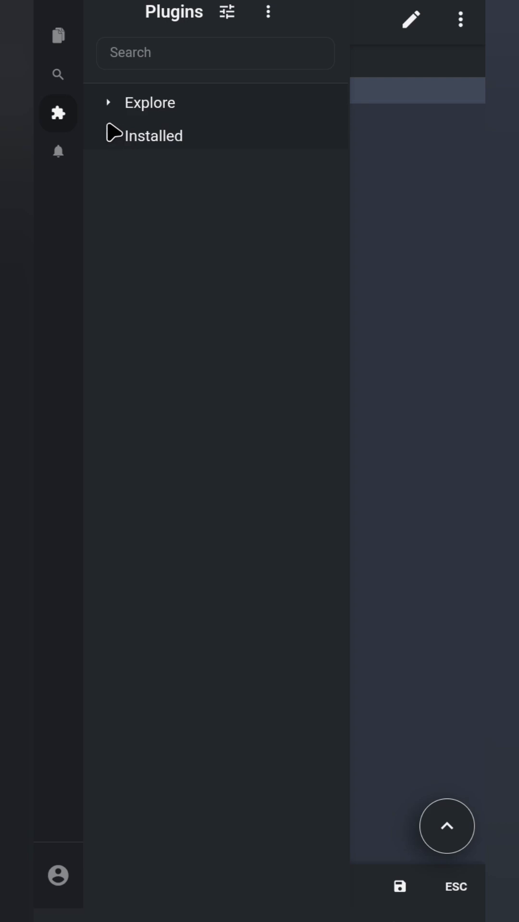
{"action": "left_click", "coordinate": [58, 151]}
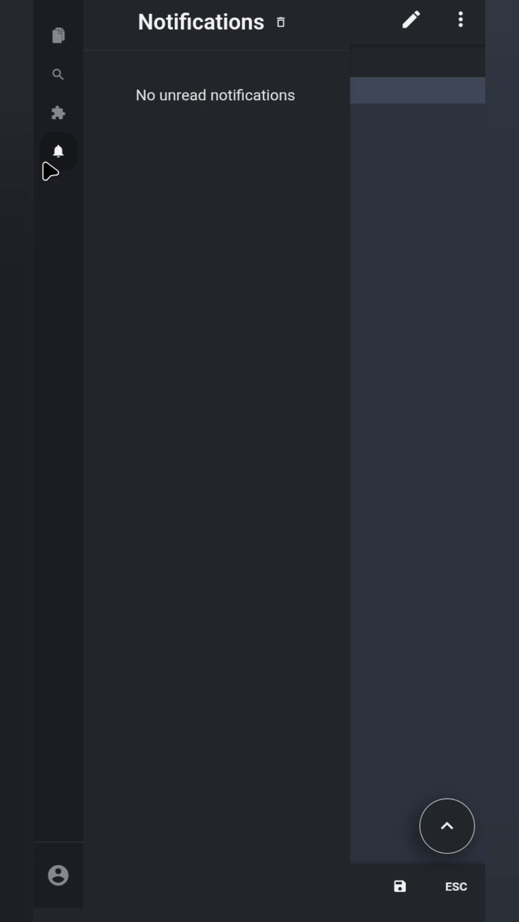
{"action": "mouse_move", "coordinate": [49, 44]}
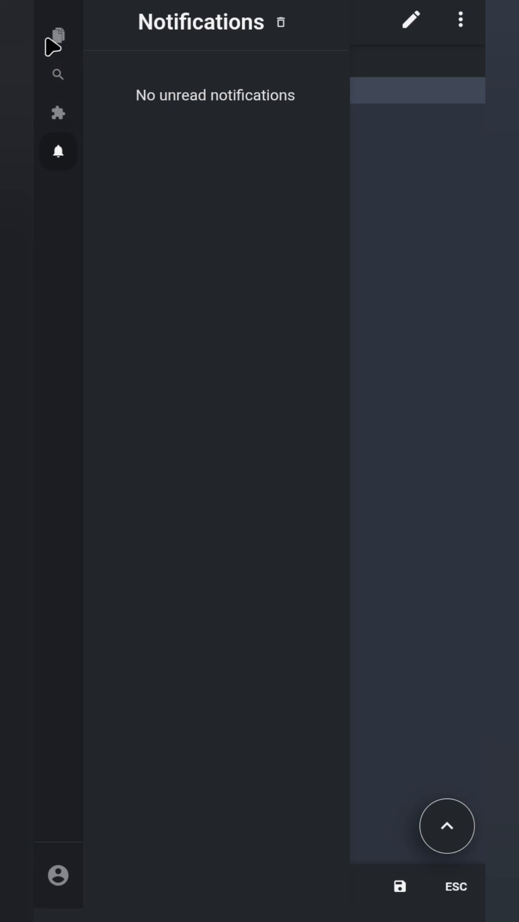
{"action": "left_click", "coordinate": [58, 35]}
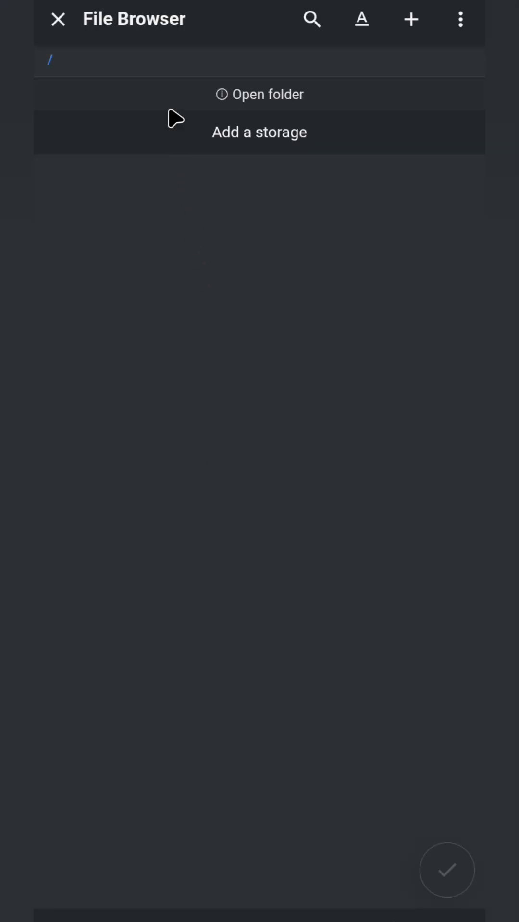
{"action": "left_click", "coordinate": [259, 133]}
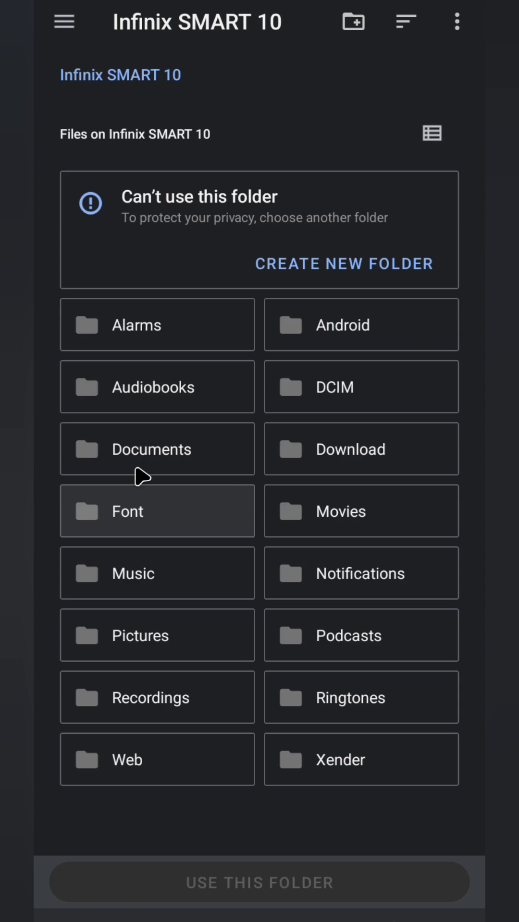
{"action": "mouse_move", "coordinate": [151, 122]}
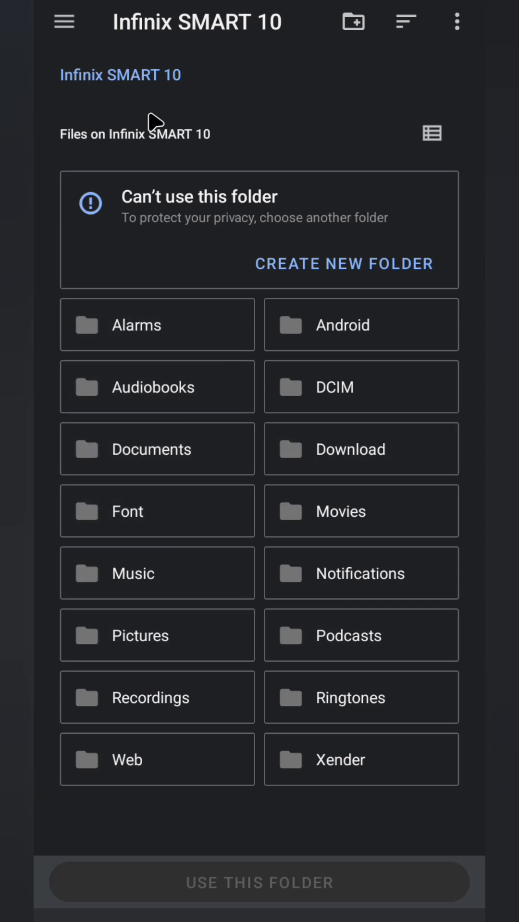
{"action": "mouse_move", "coordinate": [133, 94]}
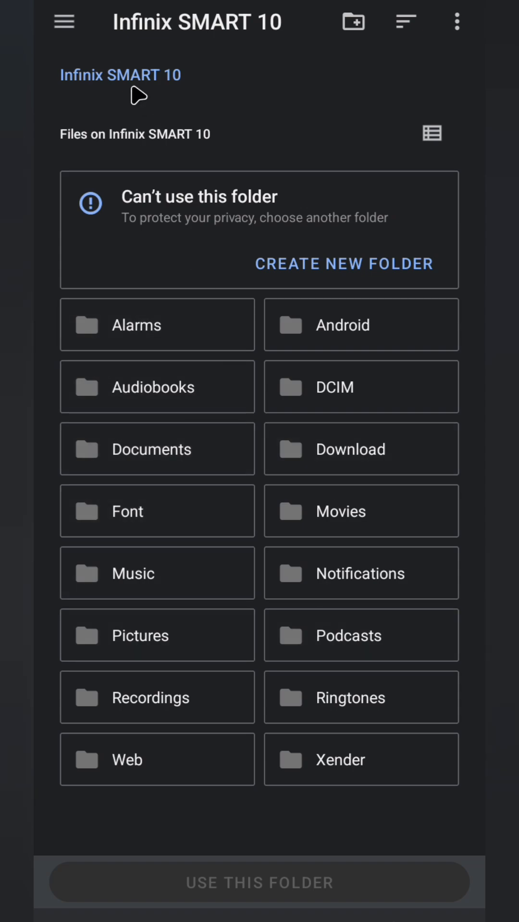
{"action": "mouse_move", "coordinate": [139, 104]}
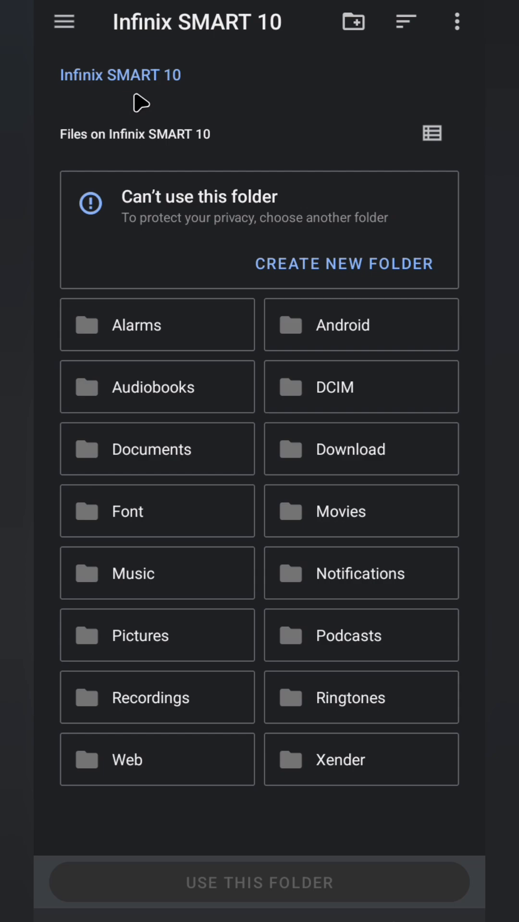
{"action": "mouse_move", "coordinate": [153, 268]}
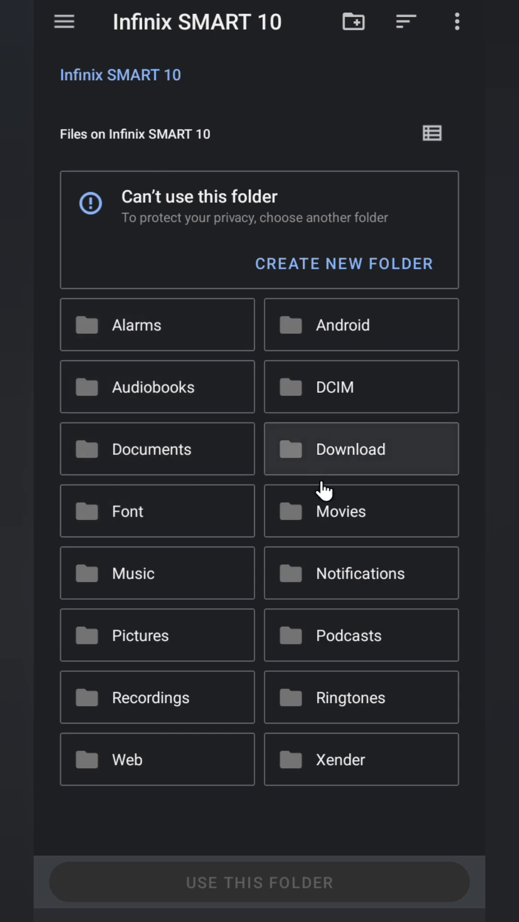
{"action": "mouse_move", "coordinate": [196, 592]}
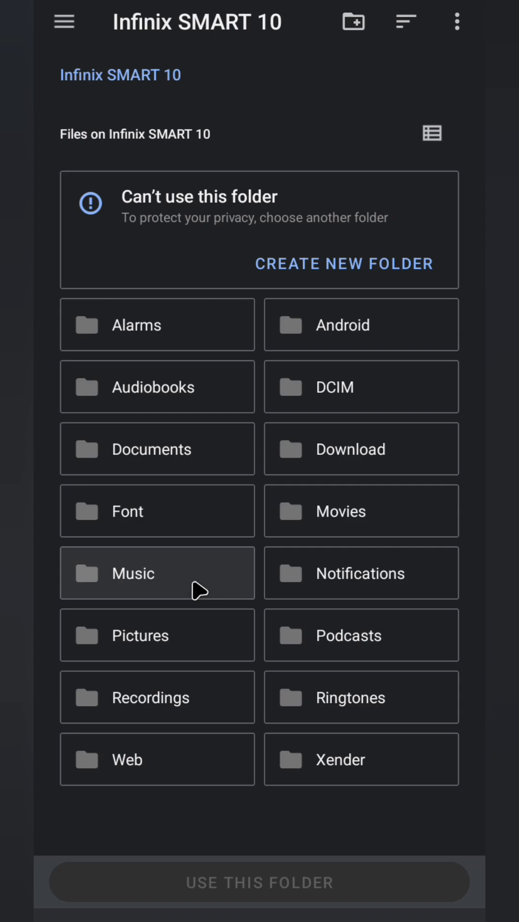
{"action": "mouse_move", "coordinate": [224, 581]}
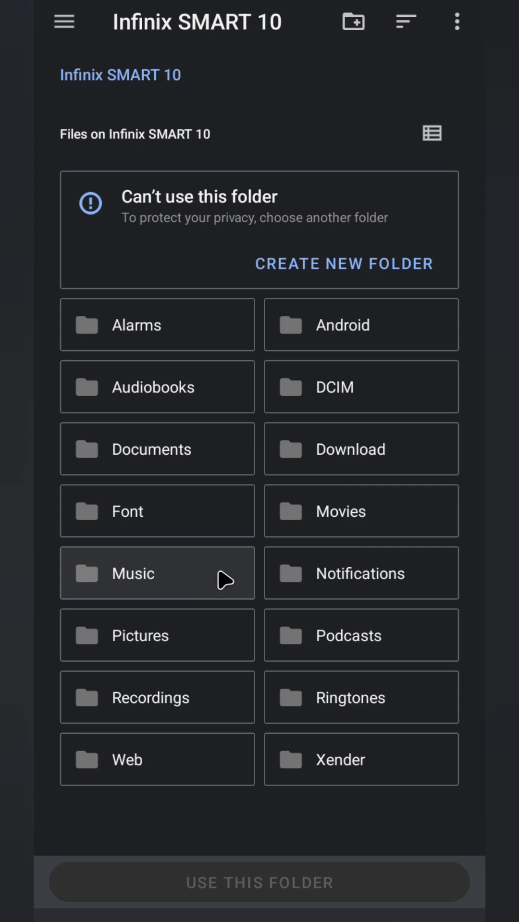
Create a new 'my-project' folder on the device and use it as the working folder.
{"action": "left_click", "coordinate": [344, 263]}
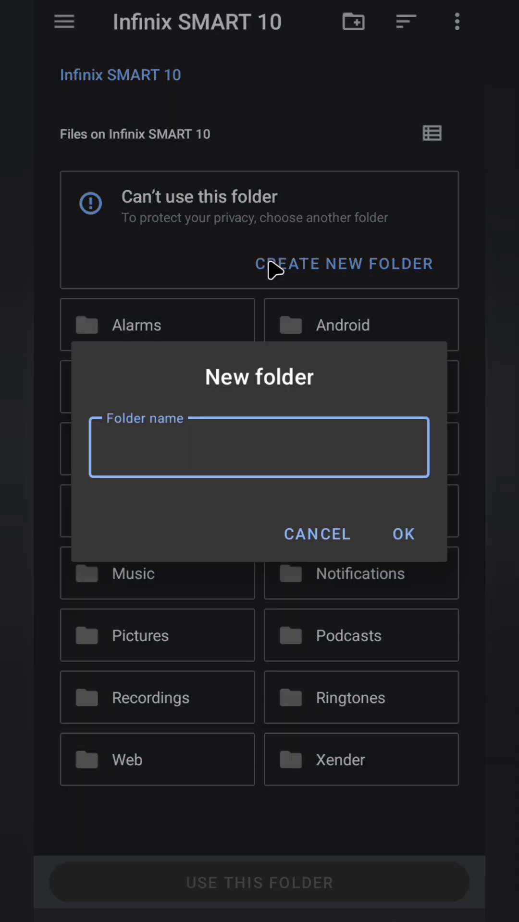
{"action": "type", "text": "my-project"}
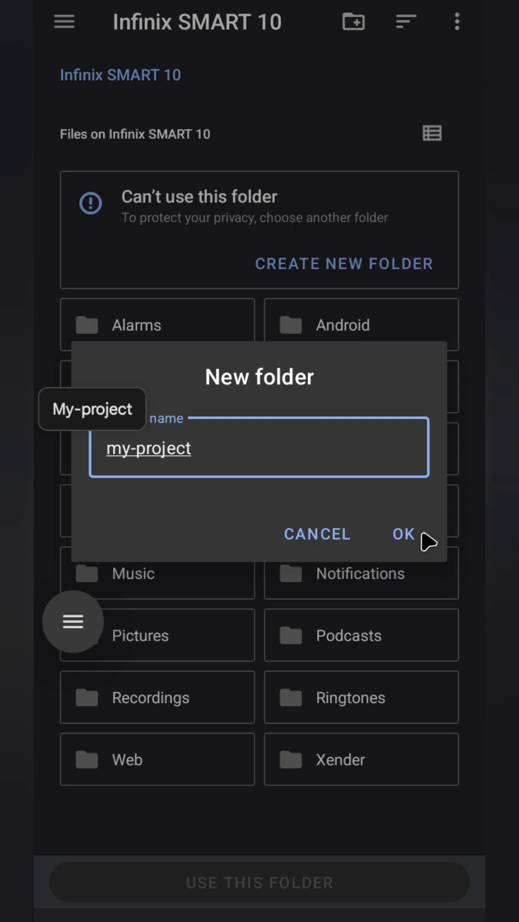
{"action": "left_click", "coordinate": [403, 534]}
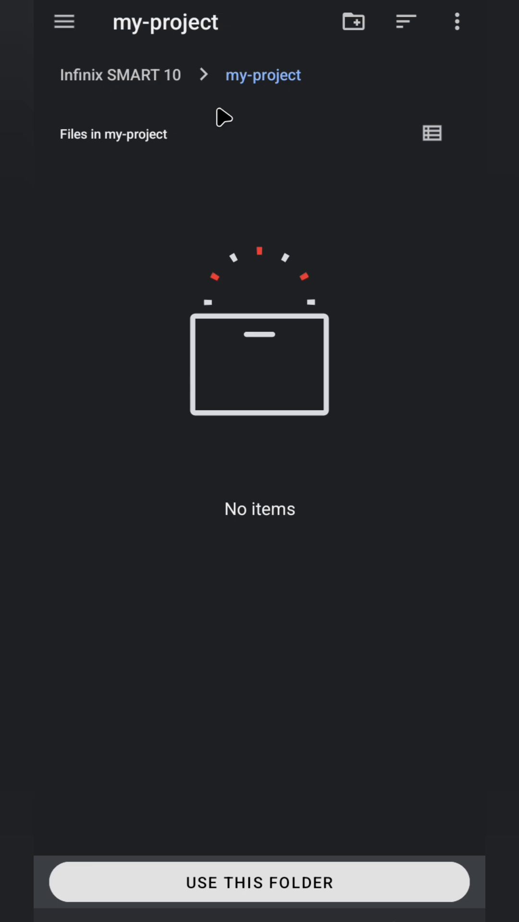
{"action": "mouse_move", "coordinate": [227, 111]}
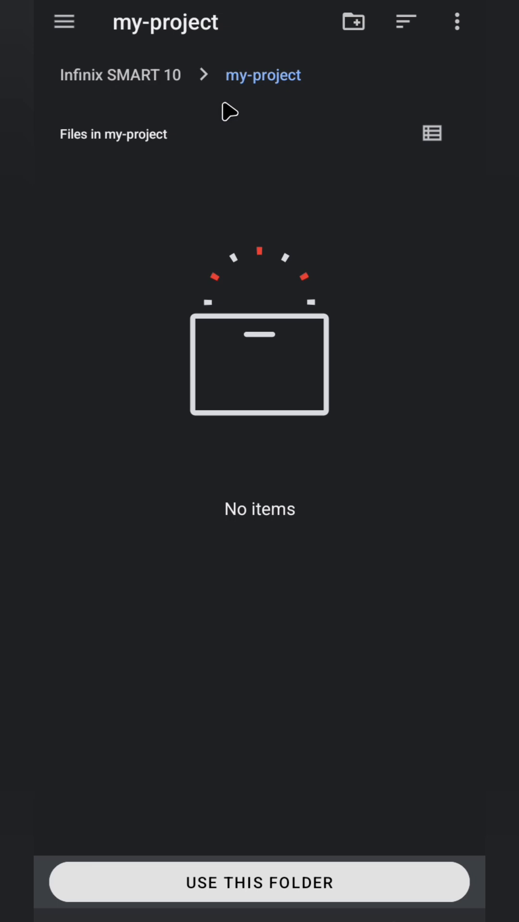
{"action": "mouse_move", "coordinate": [227, 882]}
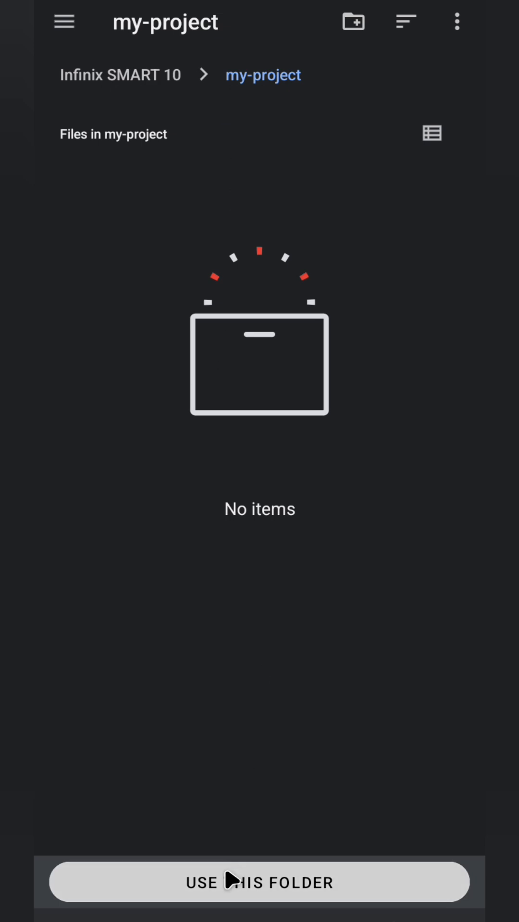
{"action": "left_click", "coordinate": [259, 882]}
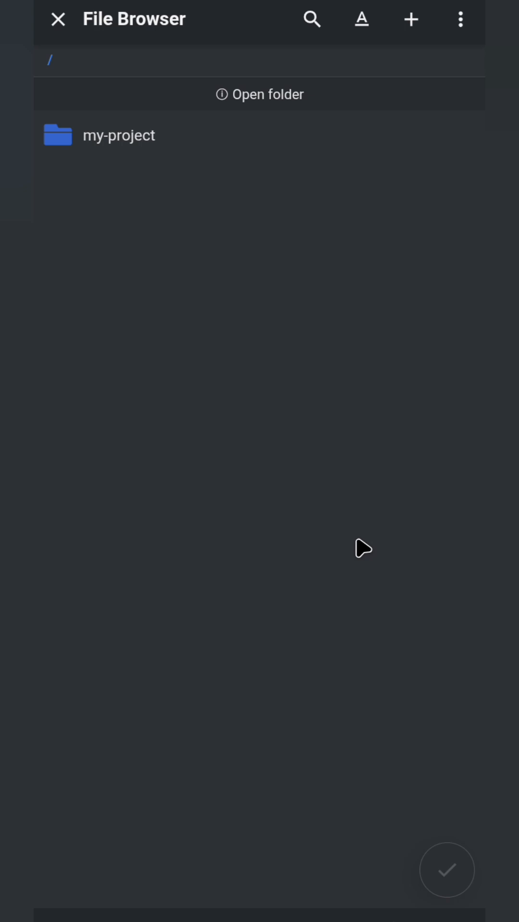
{"action": "mouse_move", "coordinate": [107, 171]}
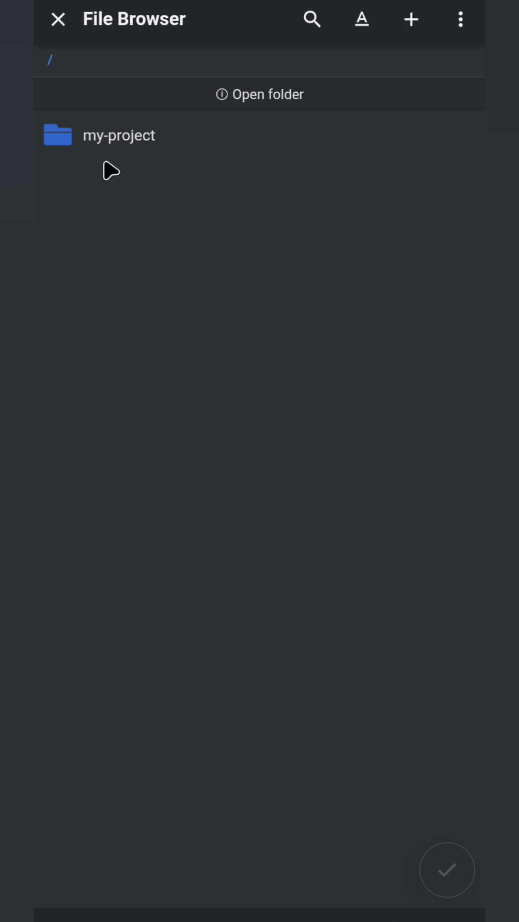
Open my-project as the project, allow listing its files, and bring up the folder's actions.
{"action": "left_click", "coordinate": [118, 134]}
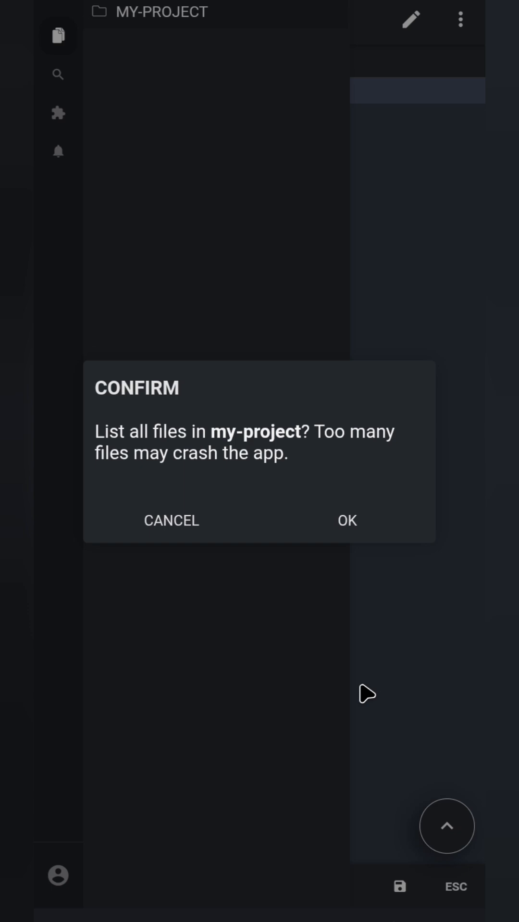
{"action": "left_click", "coordinate": [346, 519]}
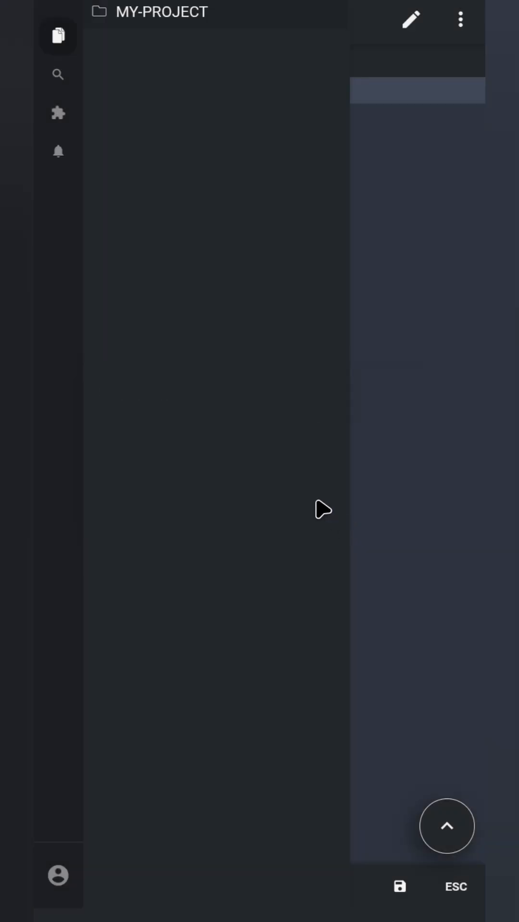
{"action": "mouse_move", "coordinate": [282, 474]}
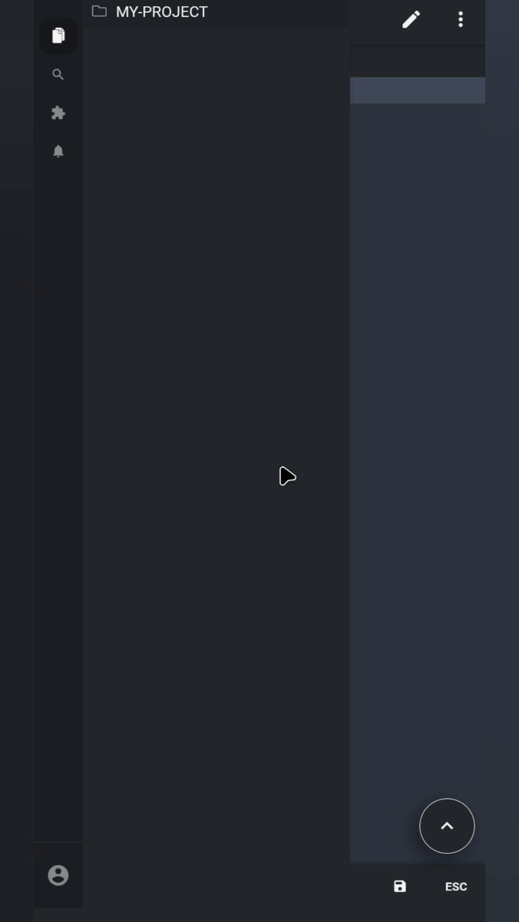
{"action": "mouse_move", "coordinate": [217, 18]}
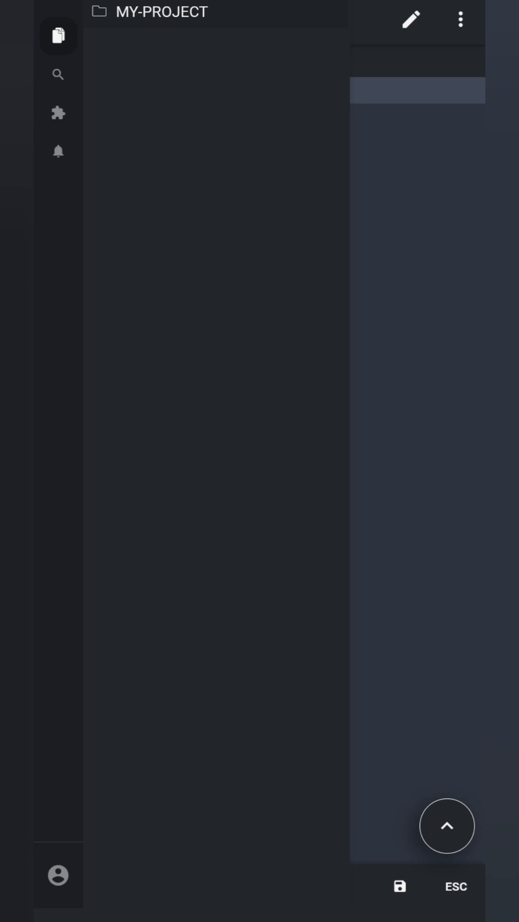
{"action": "left_click", "coordinate": [159, 12]}
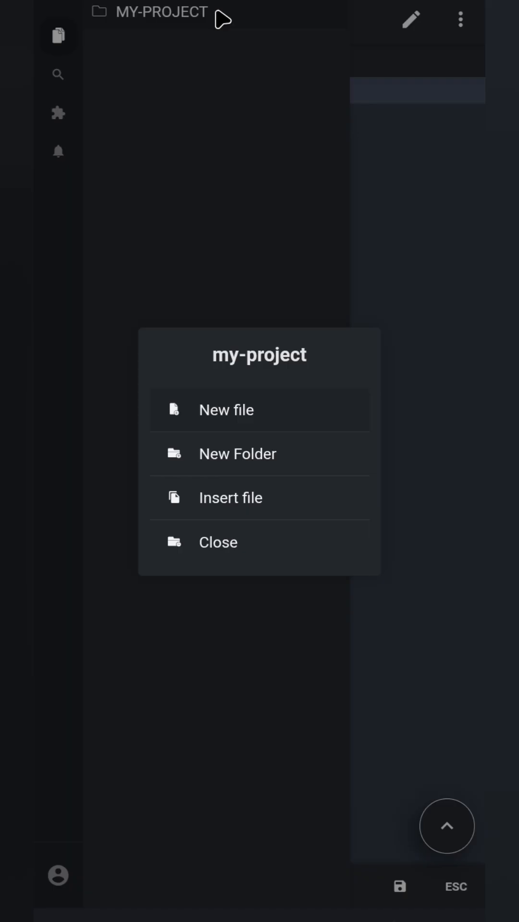
{"action": "mouse_move", "coordinate": [241, 424]}
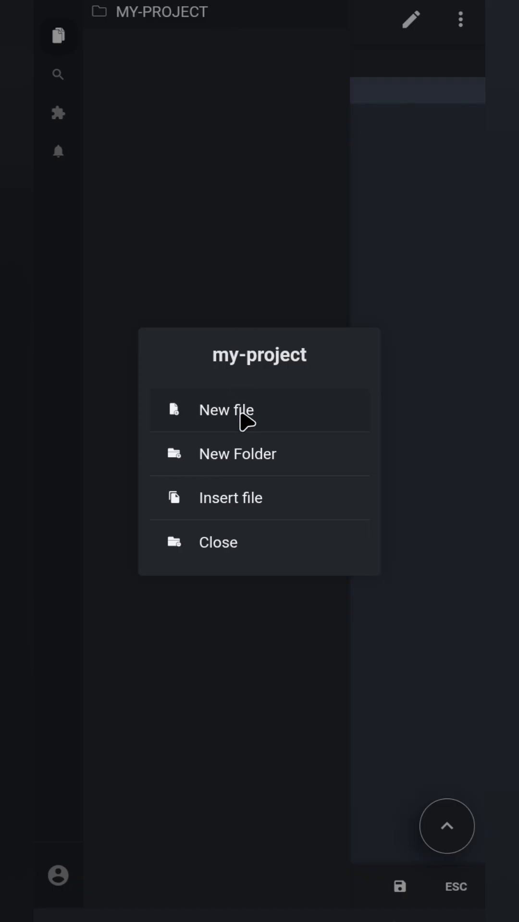
Create a new file named Index.html inside my-project.
{"action": "left_click", "coordinate": [226, 410]}
{"action": "type", "text": "Index.html"}
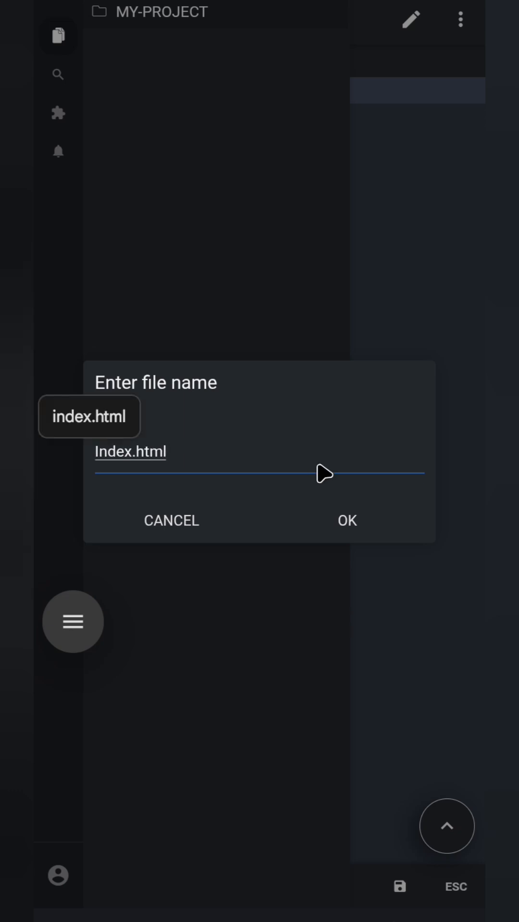
{"action": "left_click", "coordinate": [348, 520]}
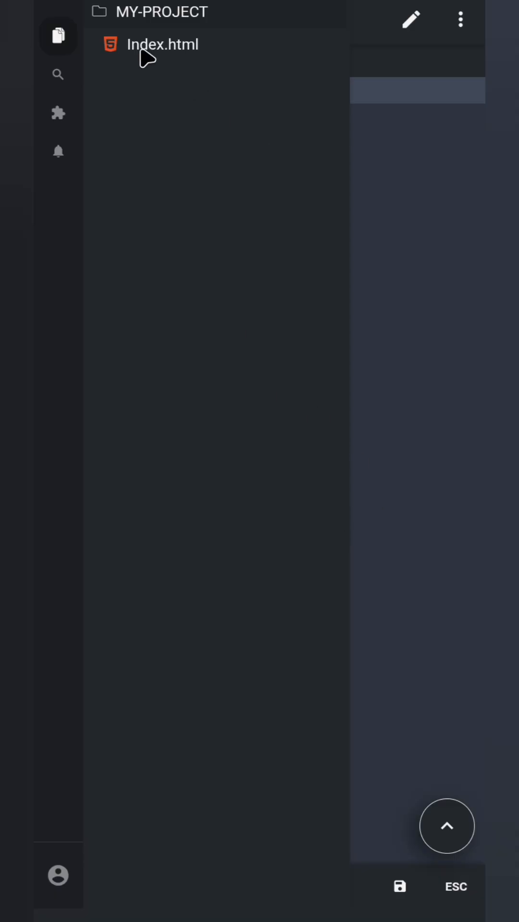
{"action": "left_click", "coordinate": [163, 44]}
{"action": "type", "text": "sty"}
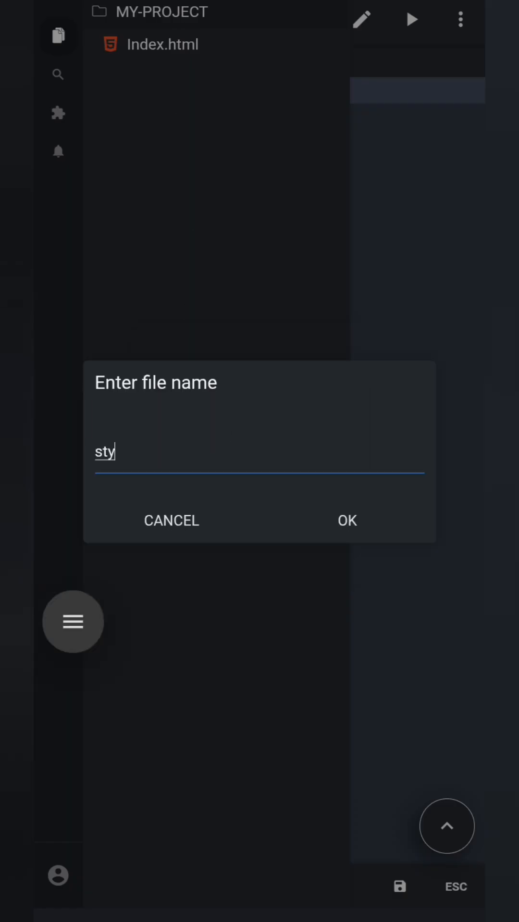
Create a second file named Style.css beside Index.html.
{"action": "type", "text": "Style.css"}
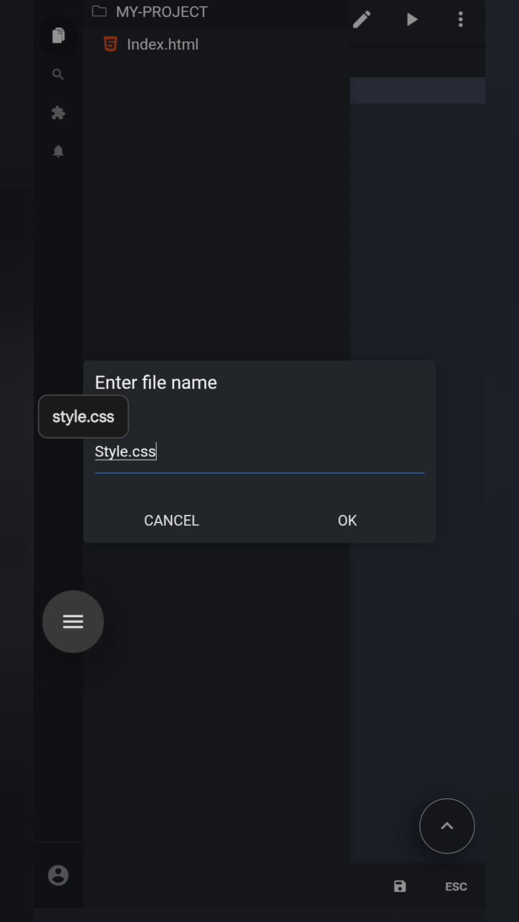
{"action": "left_click", "coordinate": [348, 520]}
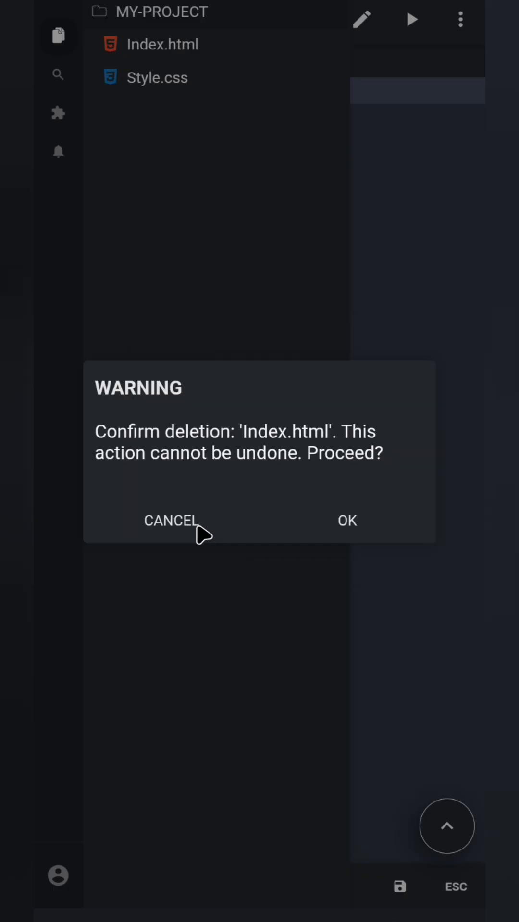
Cancel the delete warning so Index.html stays and remains open in the editor.
{"action": "left_click", "coordinate": [169, 521]}
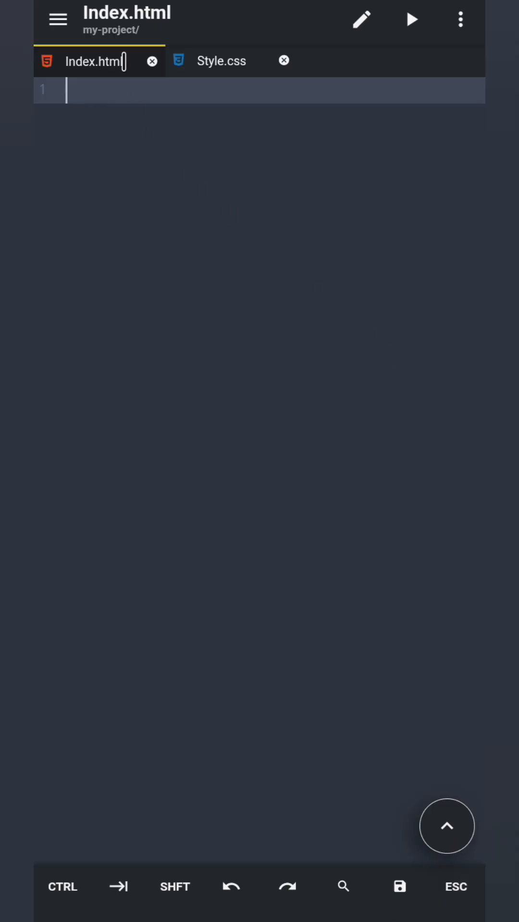